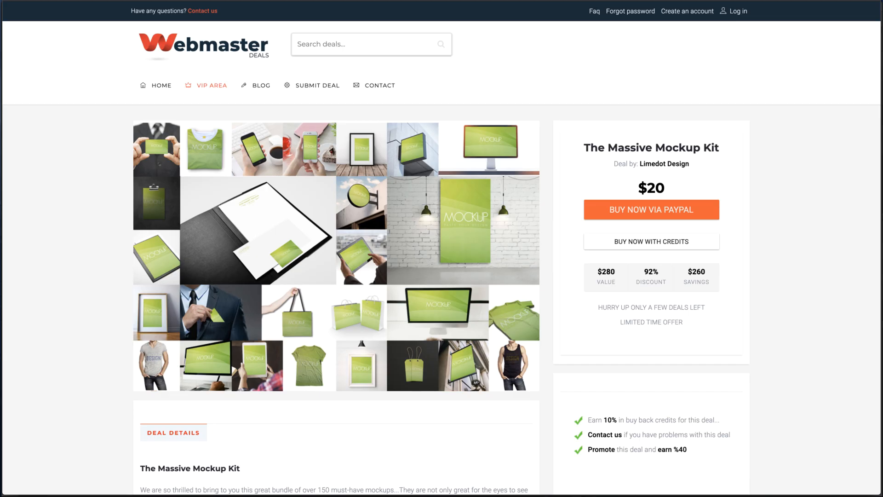
mouse_move(380, 117)
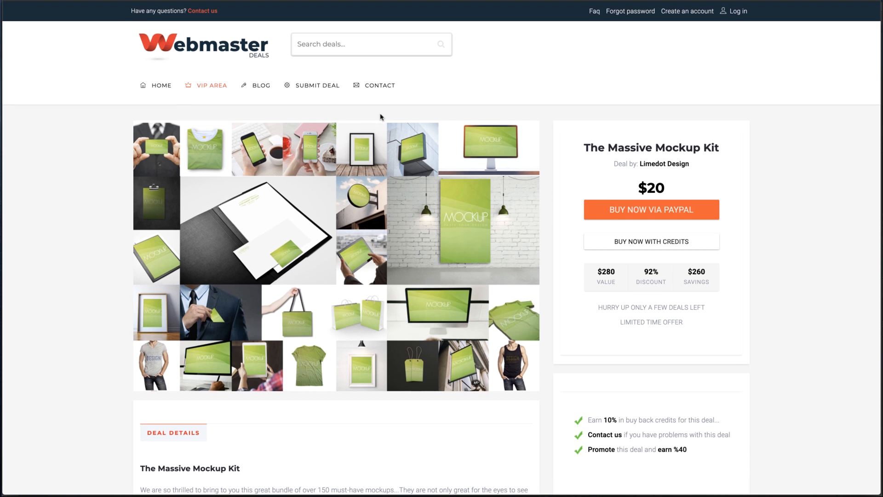
mouse_move(317, 85)
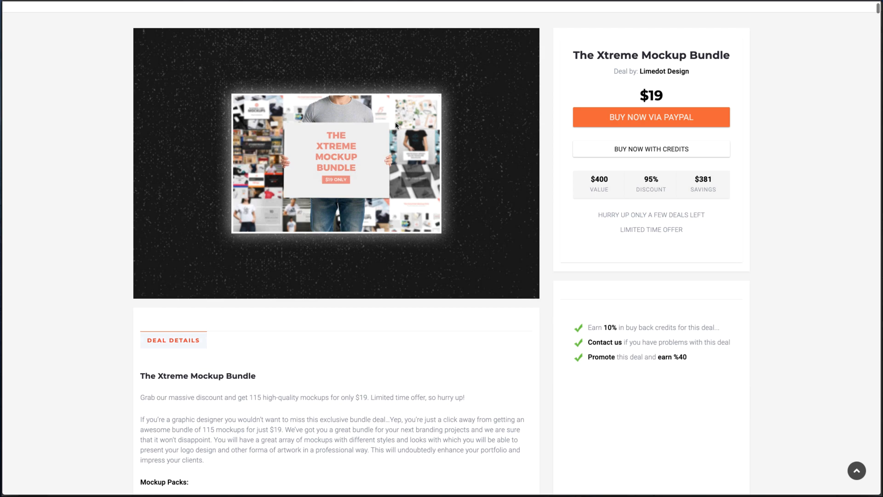
Step: Scroll through the Webmaster Deals mockup bundle pages and land on the VIP Bundle of Bundles page
scroll("up", 3)
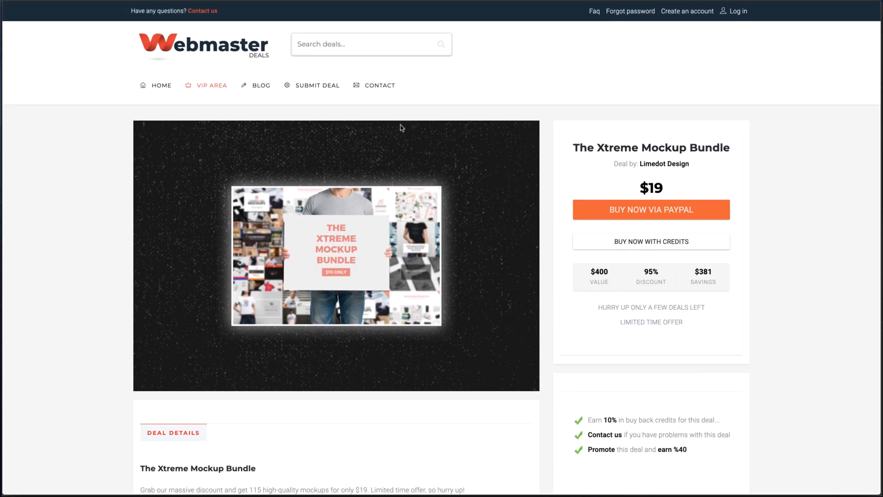
scroll("down", 3)
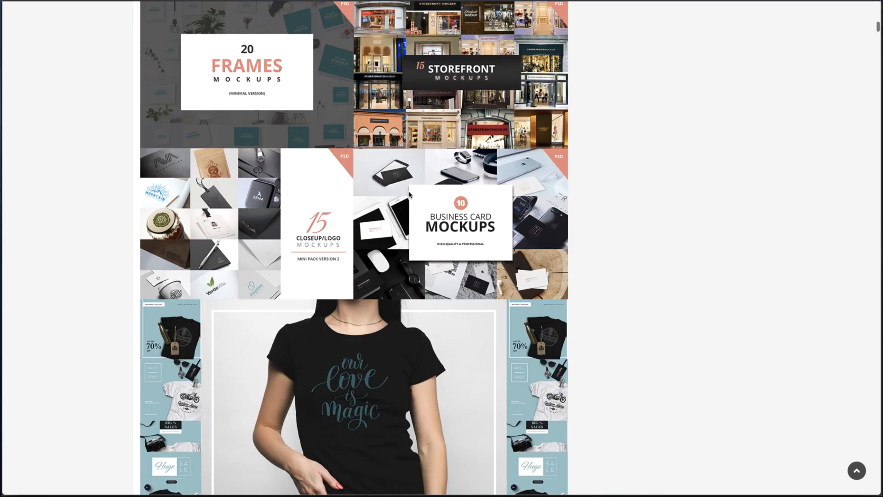
scroll("down", 3)
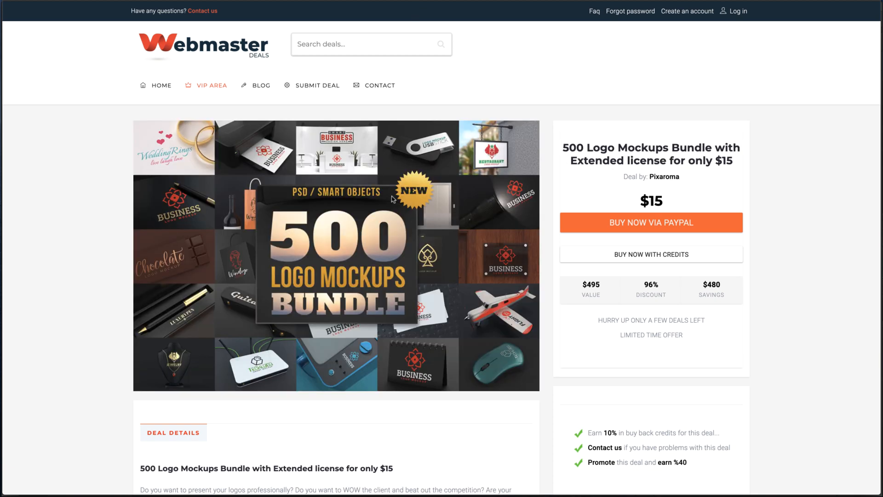
mouse_move(555, 122)
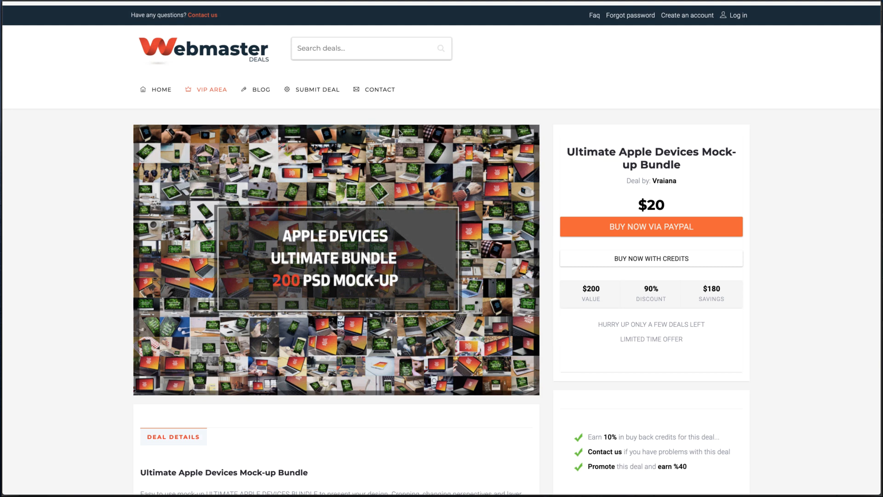
scroll("up", 3)
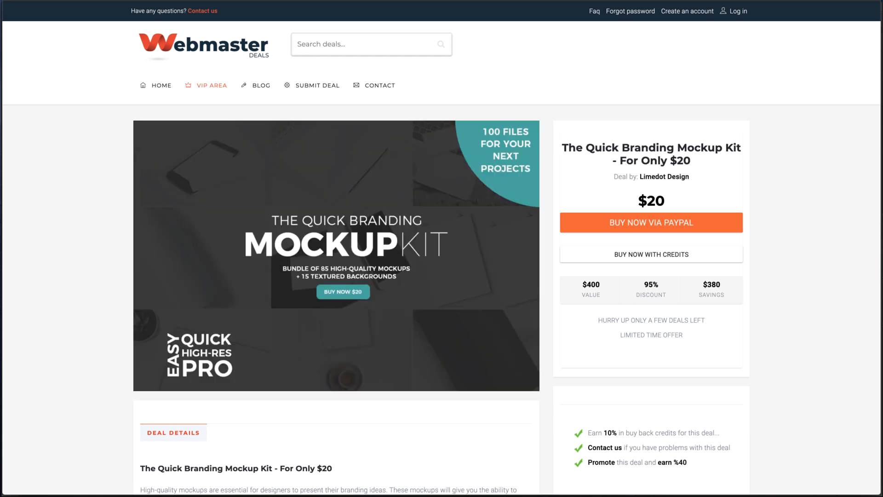
mouse_move(354, 201)
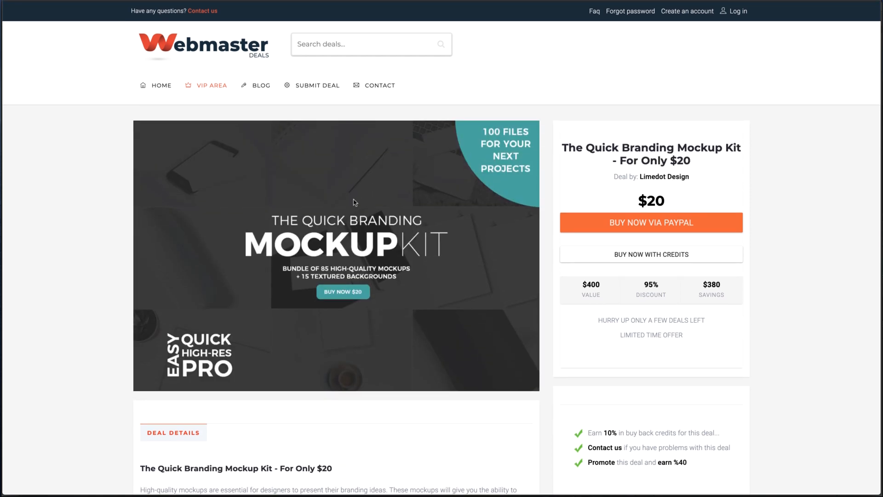
left_click(211, 85)
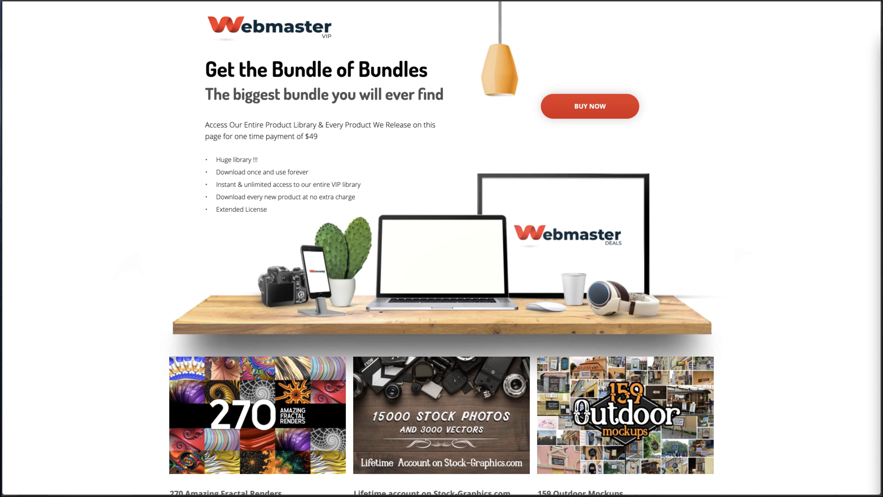
scroll("down", 3)
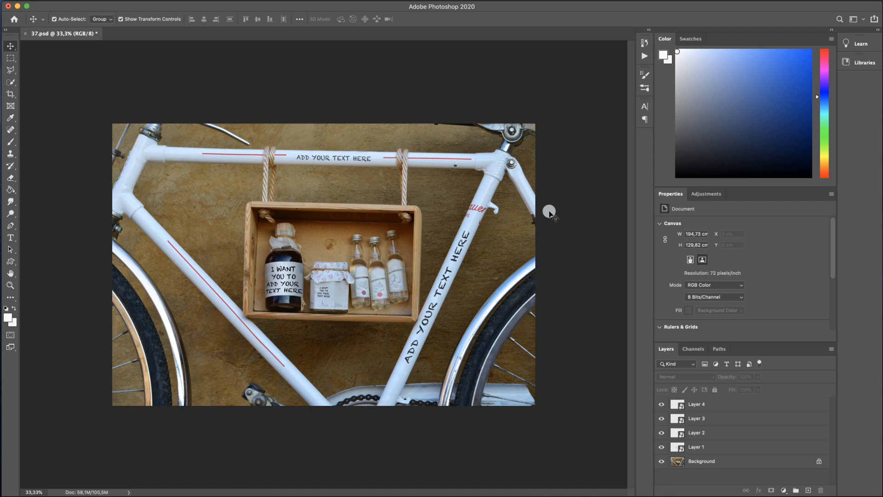
mouse_move(523, 225)
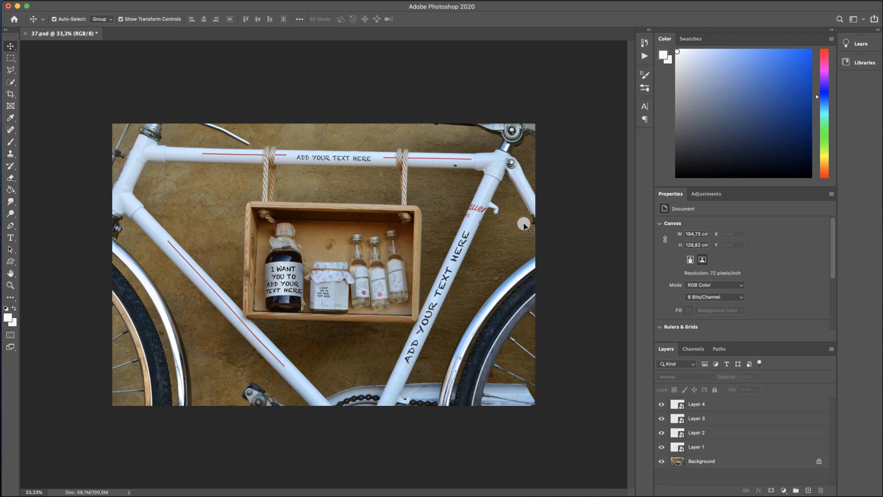
mouse_move(473, 253)
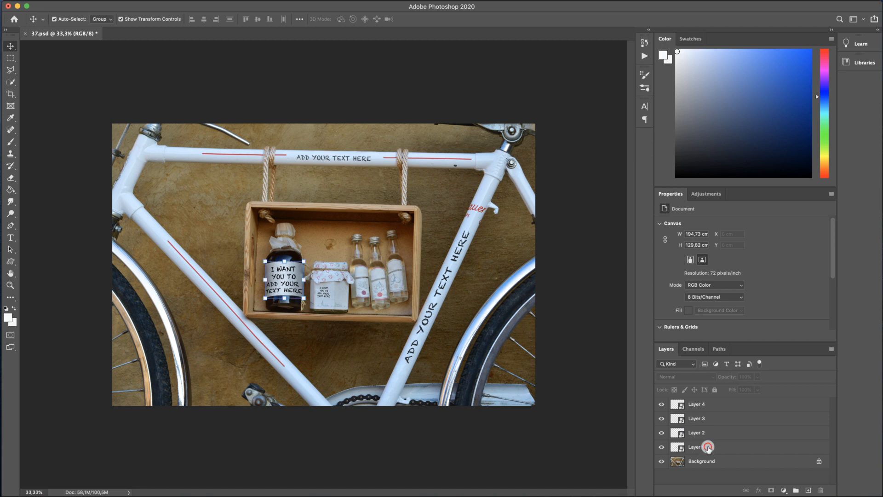
Step: Enter the jar label smart object and hide its placeholder text layer
left_click(696, 447)
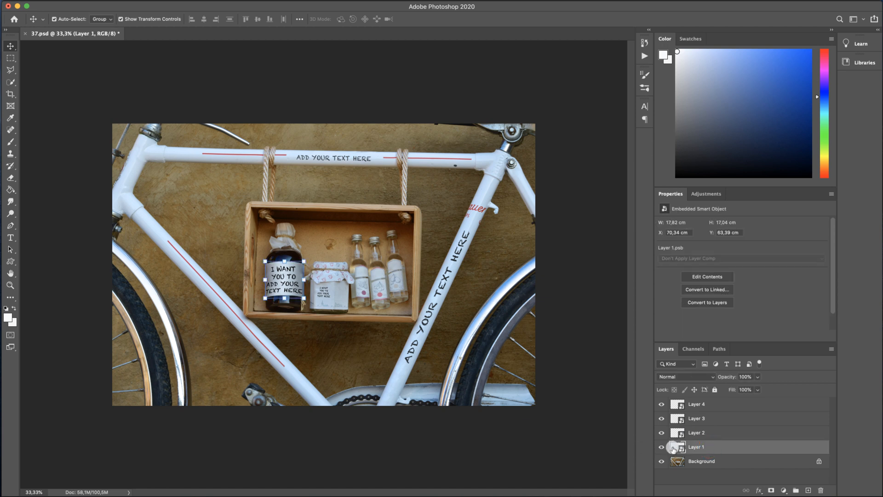
double_click(677, 447)
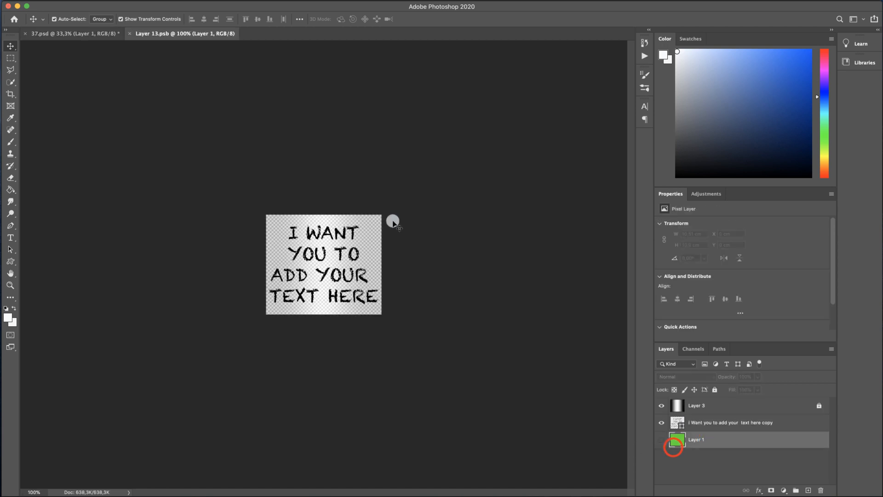
left_click(662, 422)
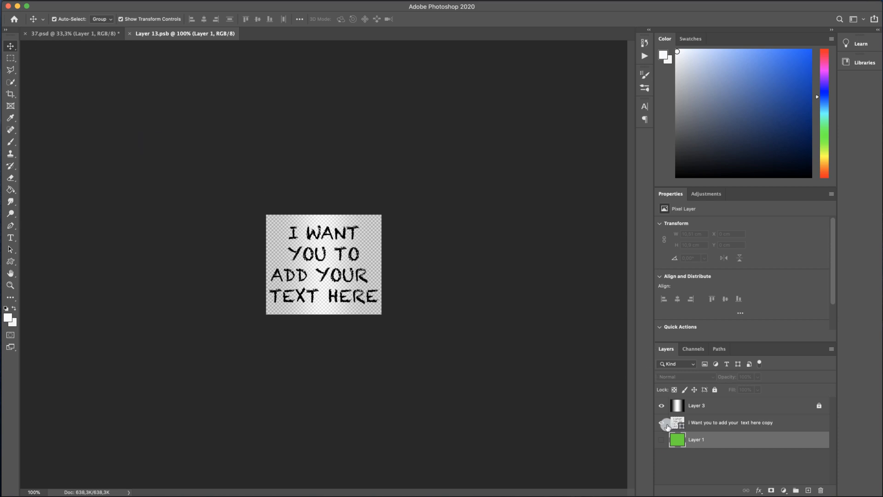
left_click(661, 422)
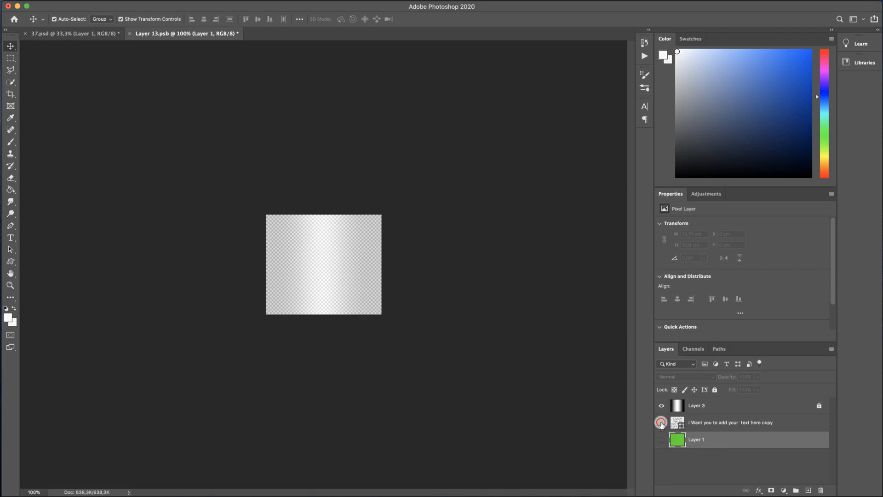
Step: Add a 'Honey' text layer on the label in black and commit it
left_click(661, 422)
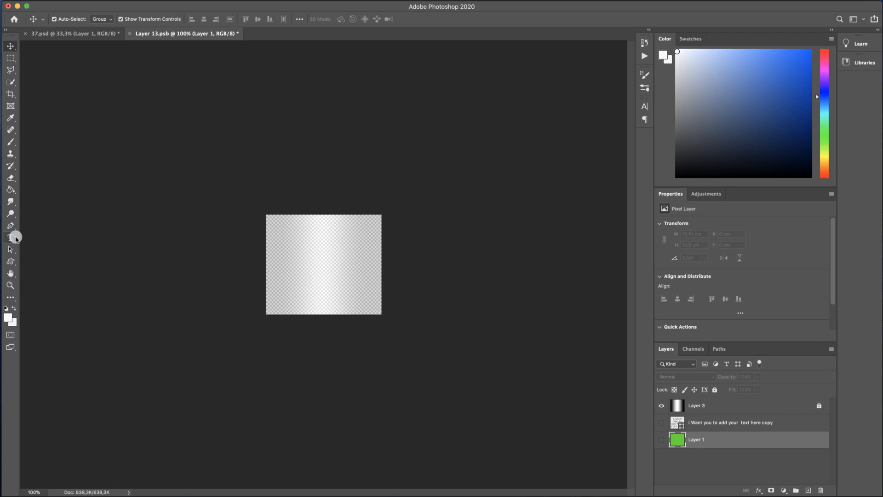
left_click(10, 238)
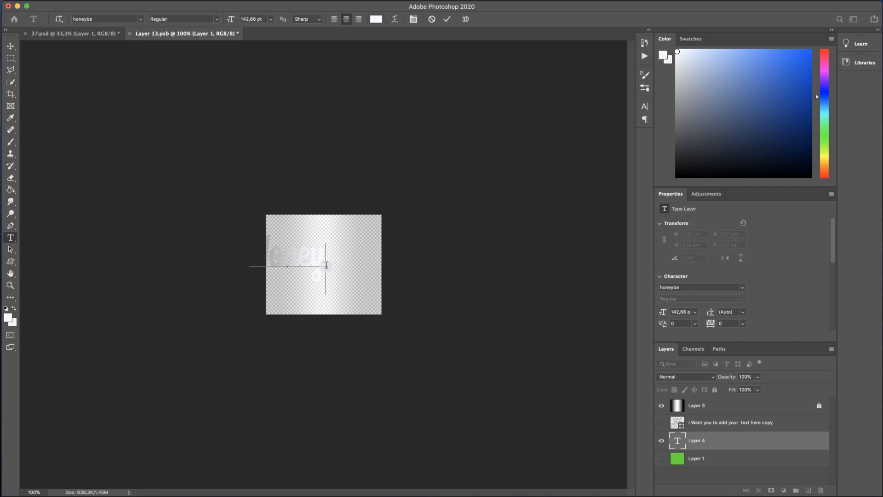
left_click(375, 19)
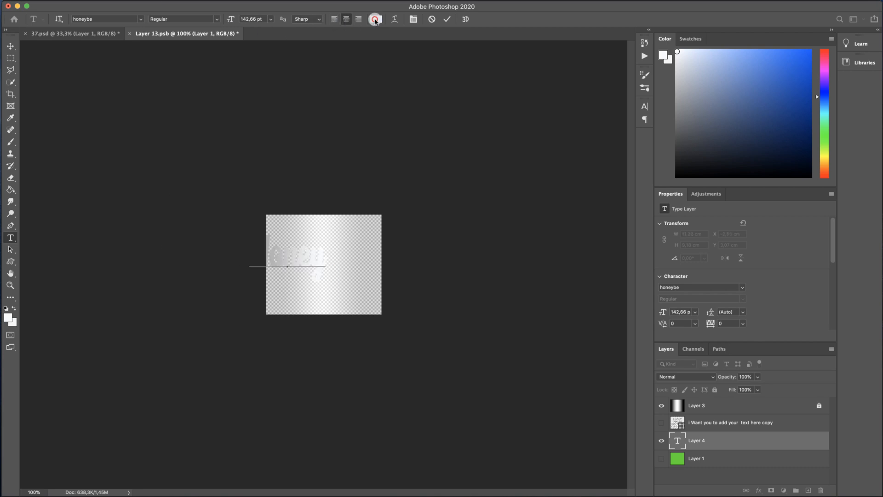
left_click(376, 19)
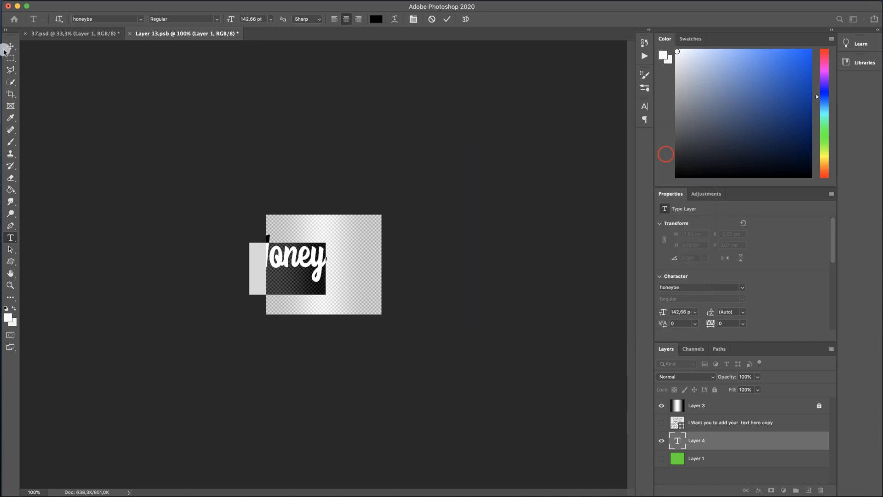
left_click(10, 47)
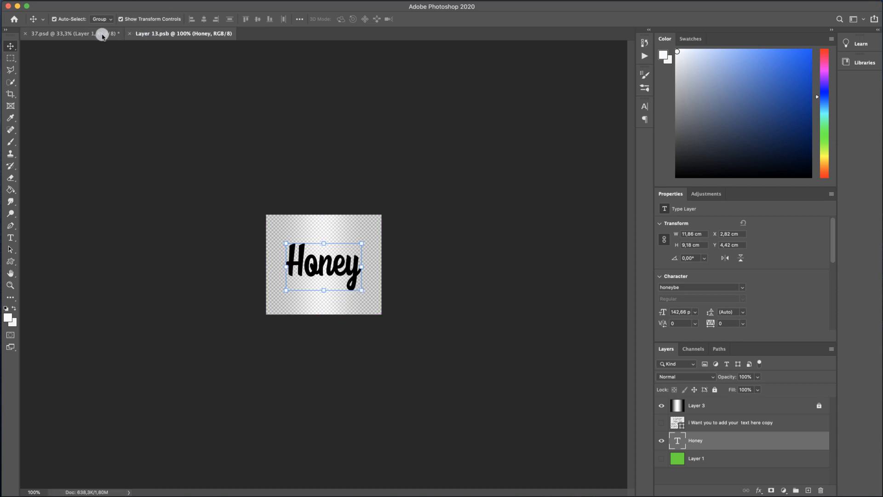
mouse_move(67, 33)
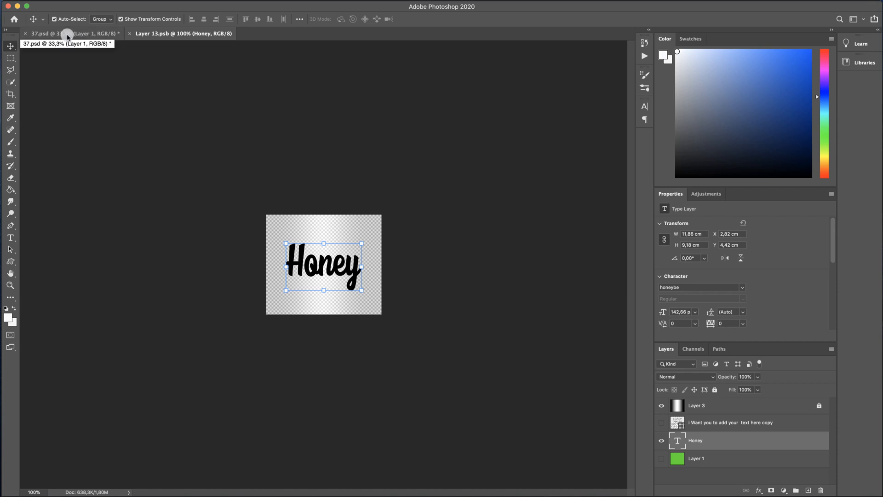
Step: Back in the bike mockup, select the frame's placeholder label smart object for editing
left_click(56, 33)
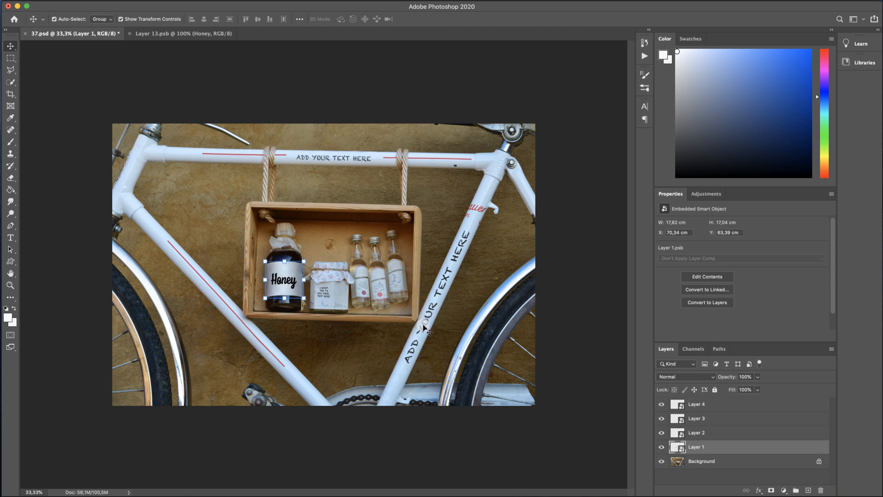
left_click(697, 432)
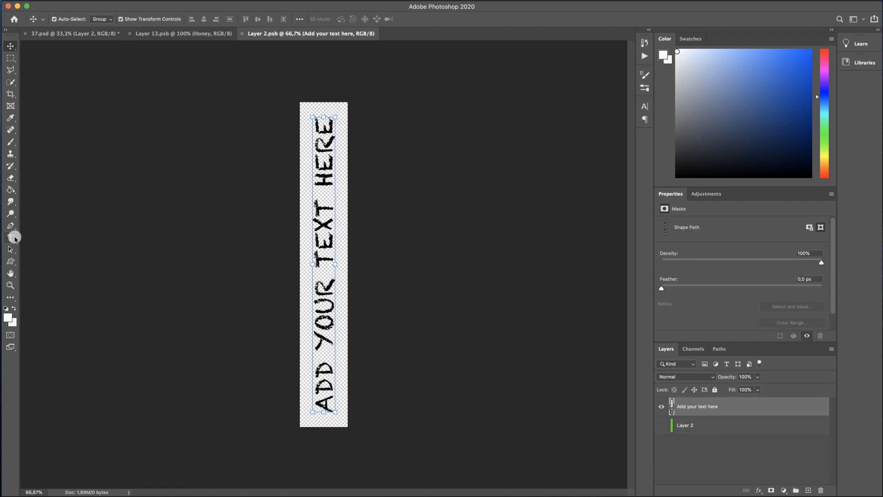
Step: Hide the placeholder and add vertical script text 'Webmaster deals' on the tall label
left_click(661, 406)
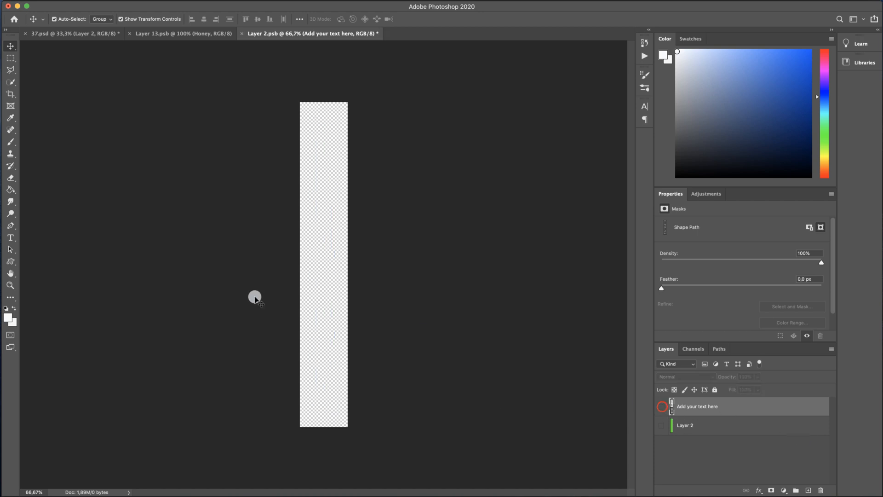
left_click(11, 237)
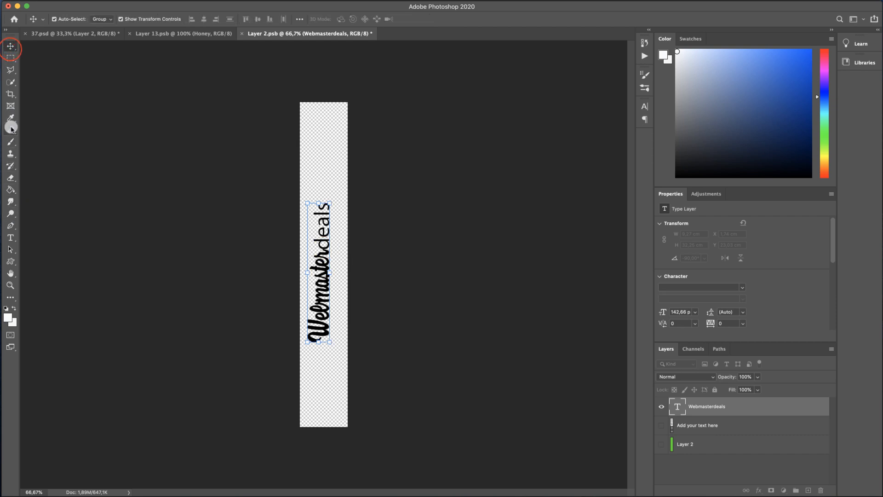
left_click(10, 237)
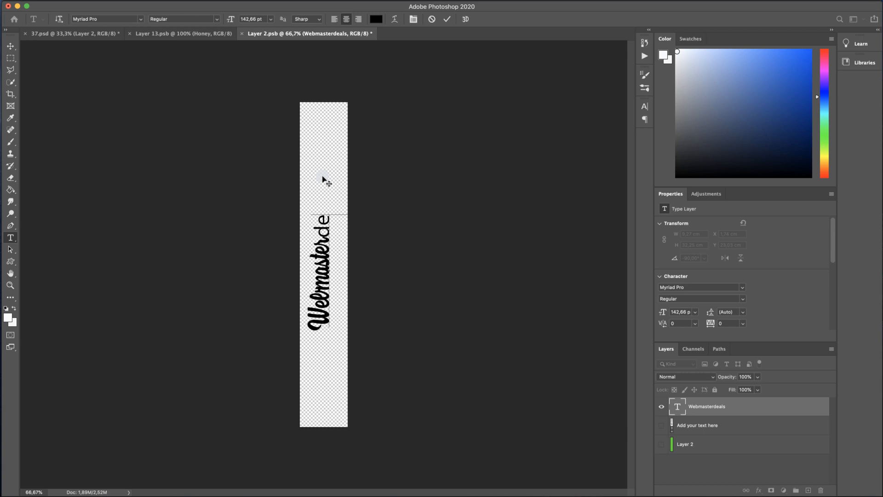
left_click(105, 18)
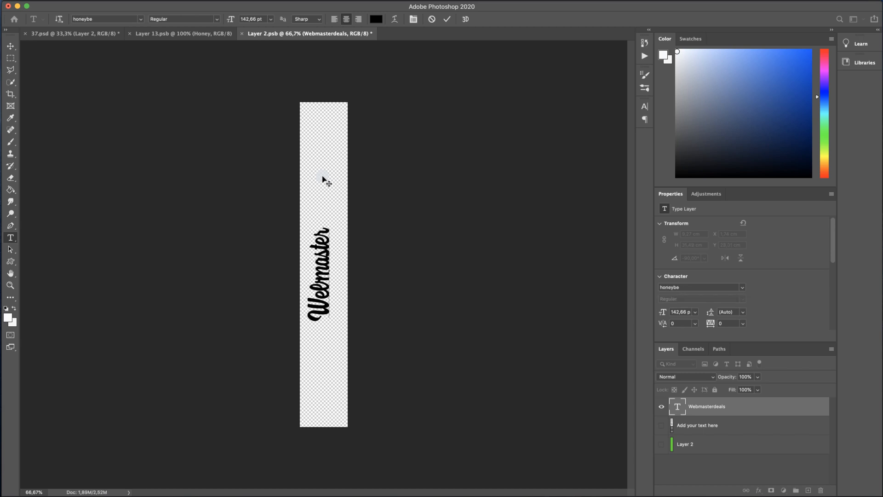
type("deals")
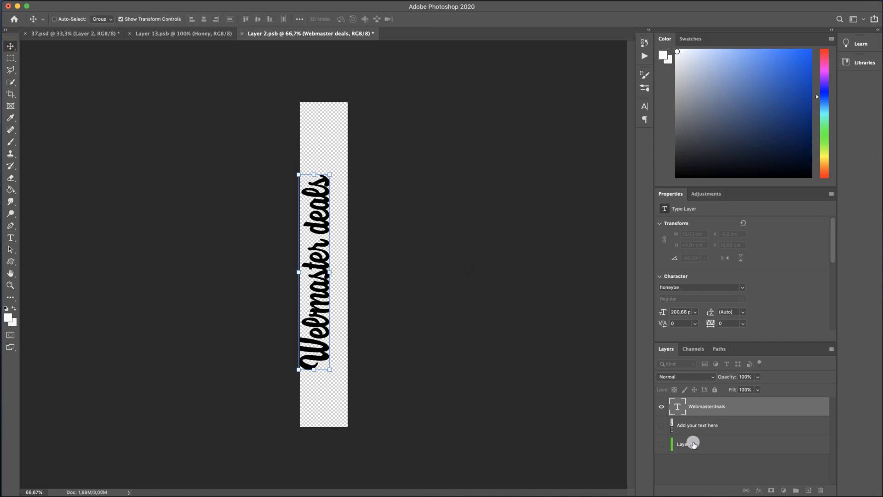
Step: Centre the 'Webmaster deals' text horizontally on the label background layer
left_click(684, 444)
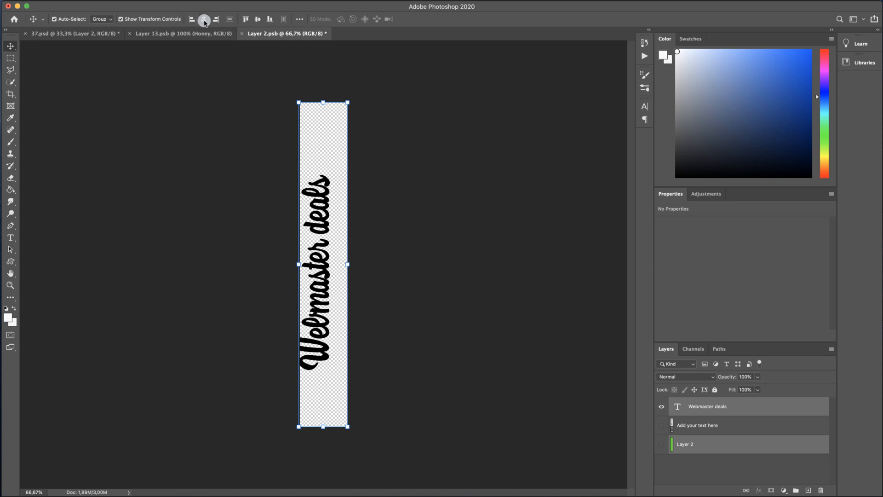
left_click(258, 18)
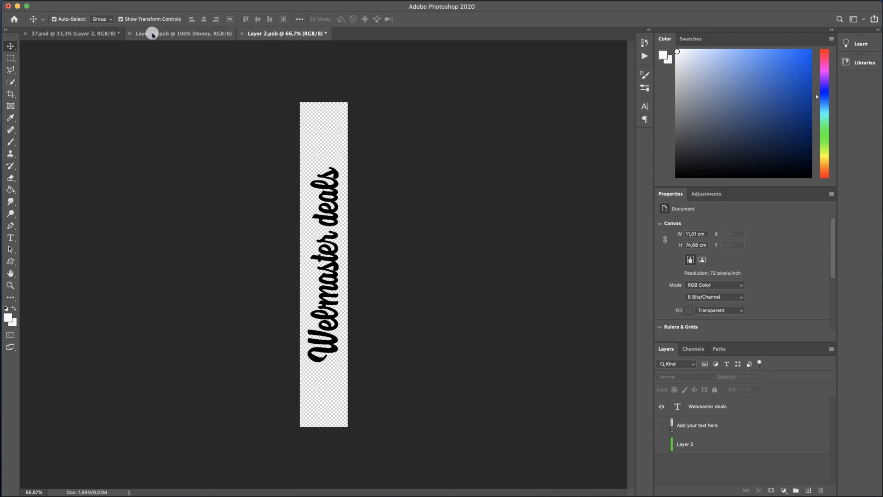
Step: In the wide-label smart object, hide the placeholder and type 'Jar Mockup' in script
left_click(56, 33)
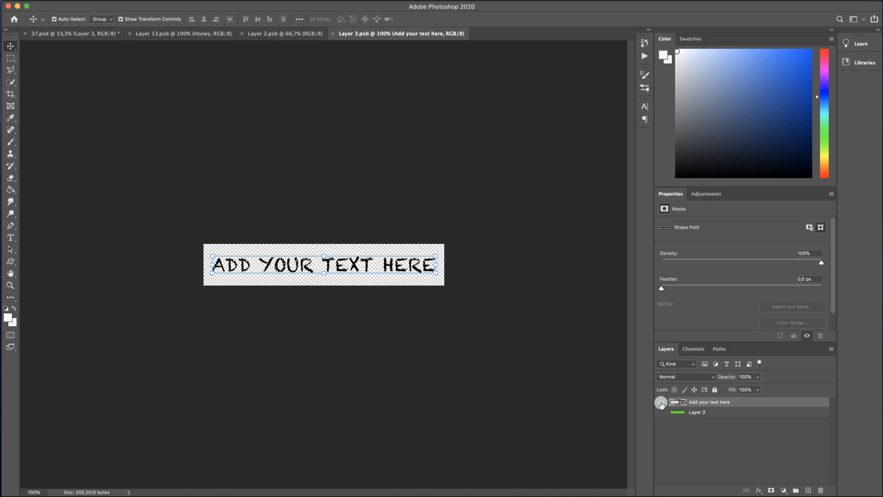
left_click(661, 402)
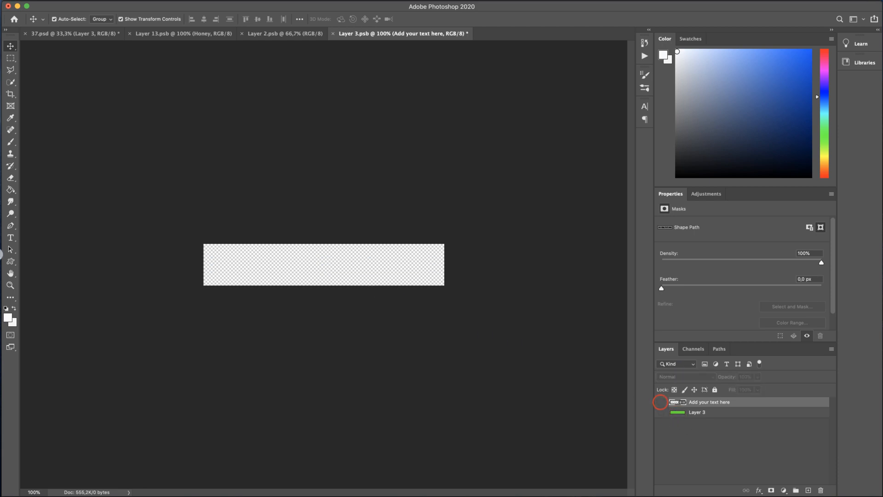
left_click(10, 237)
type("ya")
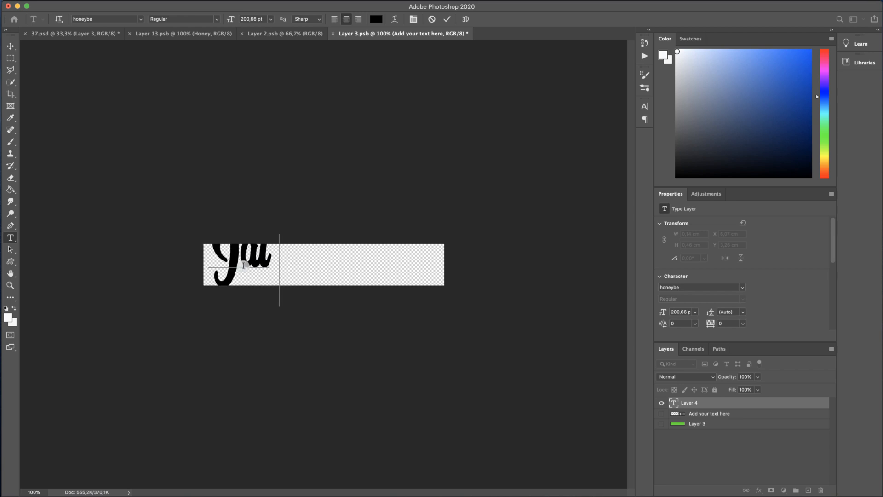
type("Mockup")
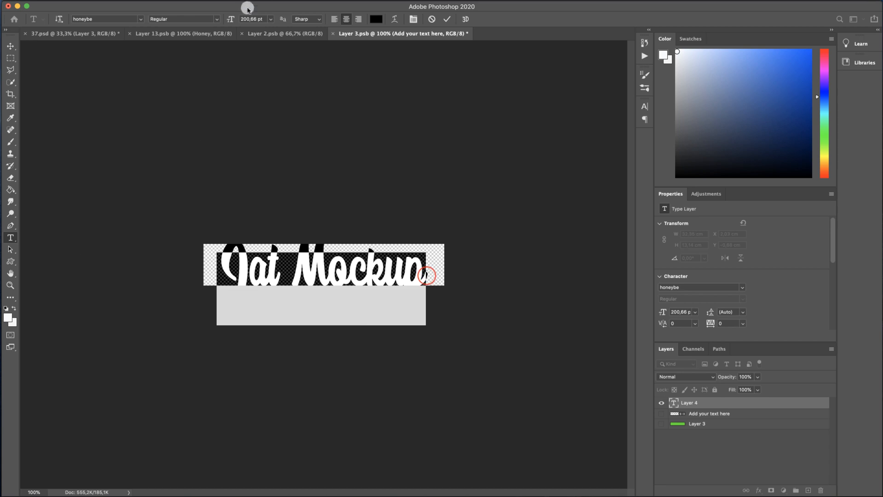
Step: Resize the 'Jar Mockup' text, commit it and centre it on the label
left_click_drag(230, 18, 194, 19)
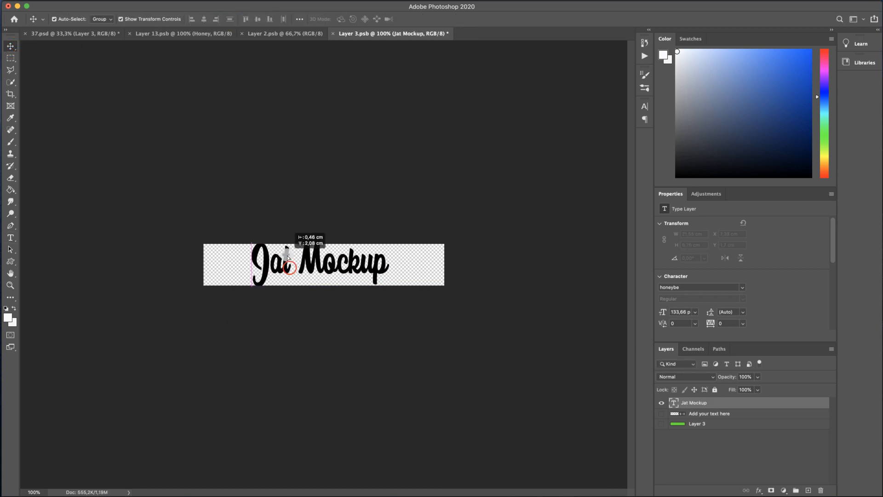
left_click(287, 265)
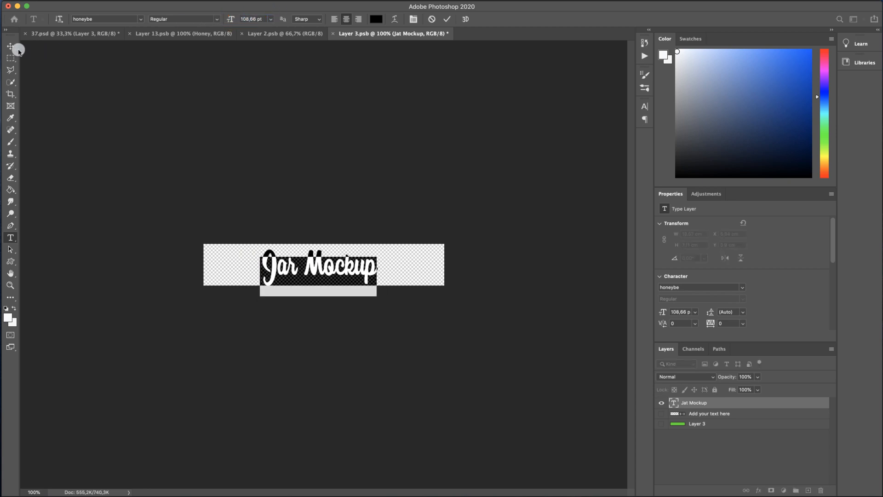
left_click(11, 46)
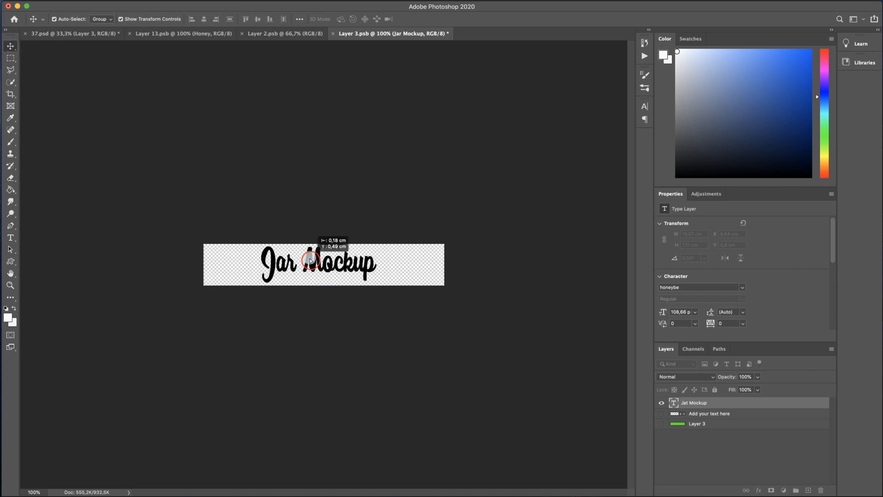
left_click(708, 423)
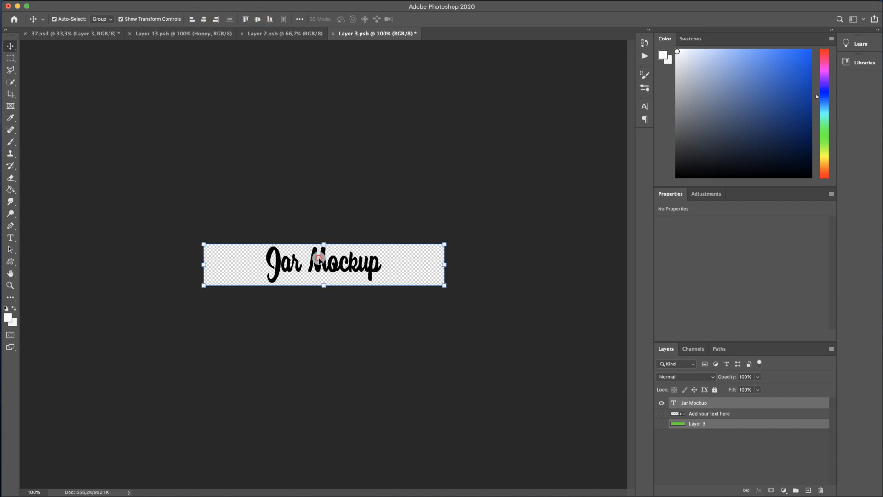
left_click(694, 402)
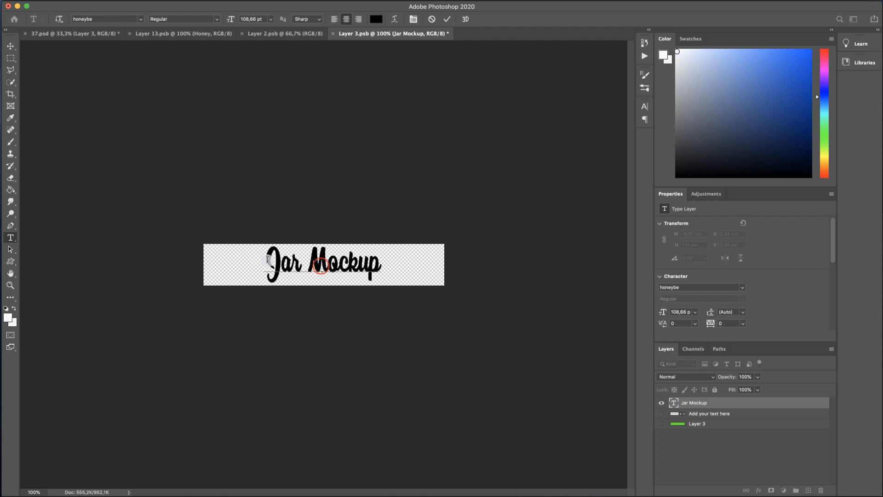
Step: Recolour the 'Jar Mockup' text pink via the Color Picker and commit
left_click(375, 18)
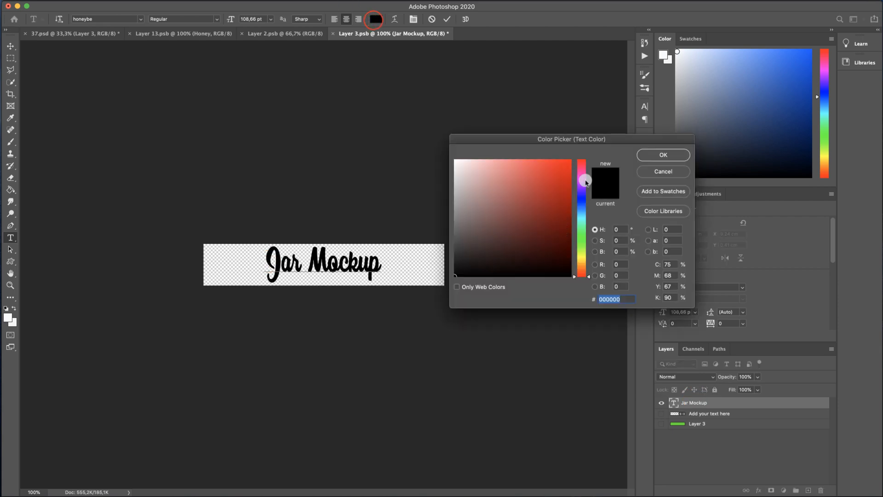
left_click(582, 162)
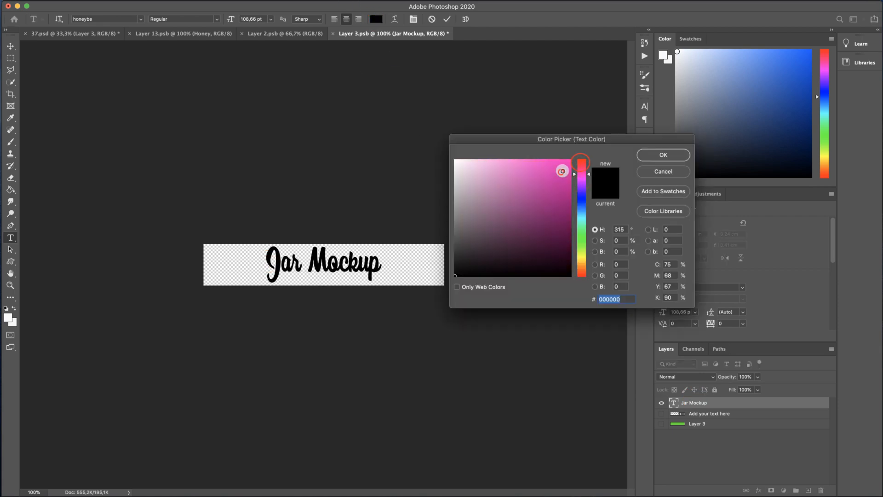
left_click(663, 154)
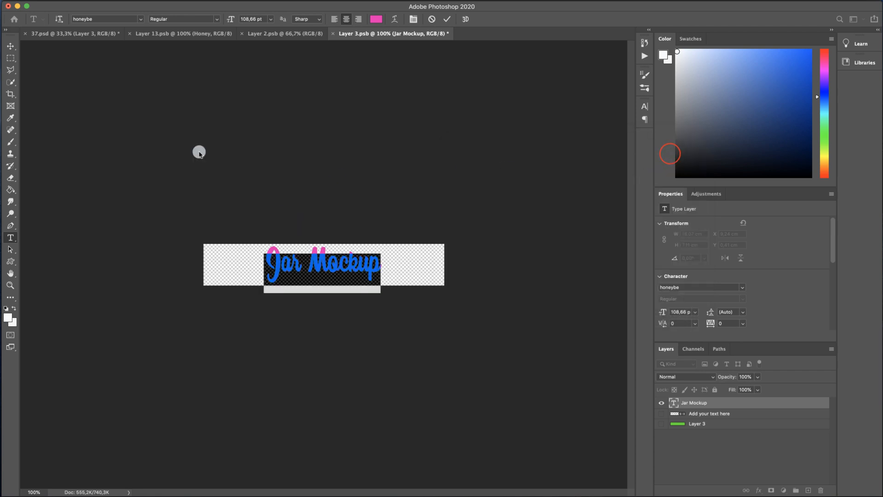
left_click(10, 46)
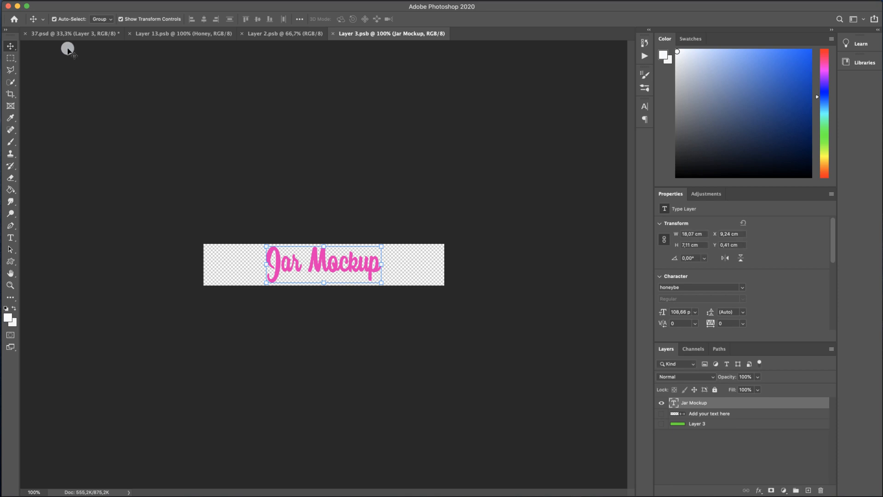
mouse_move(59, 35)
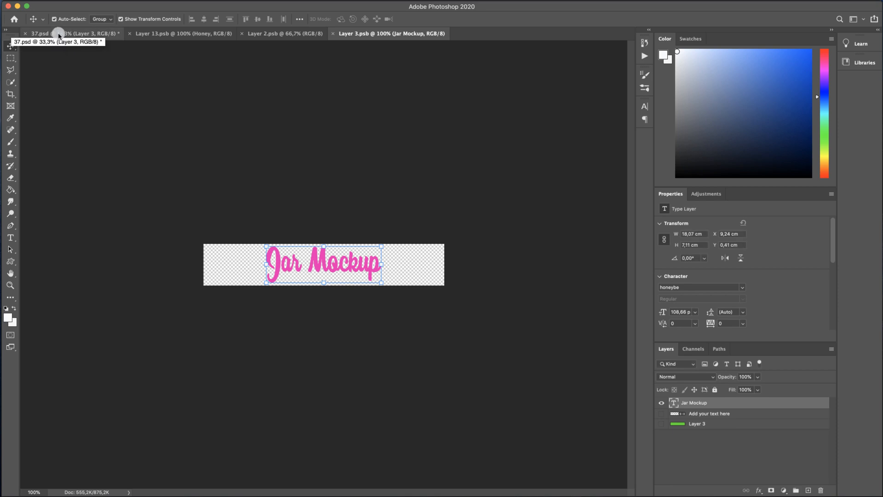
Step: Switch to the 37.psd tab to view the finished bike mockup with all three labels
left_click(40, 33)
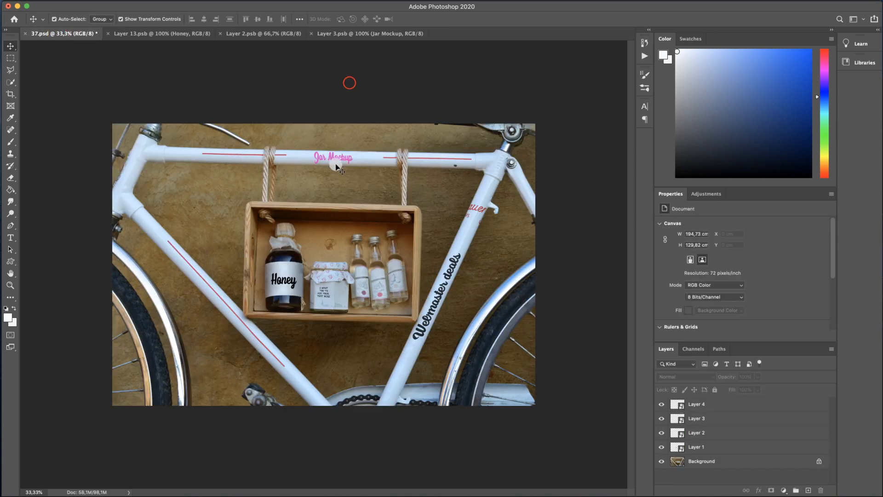